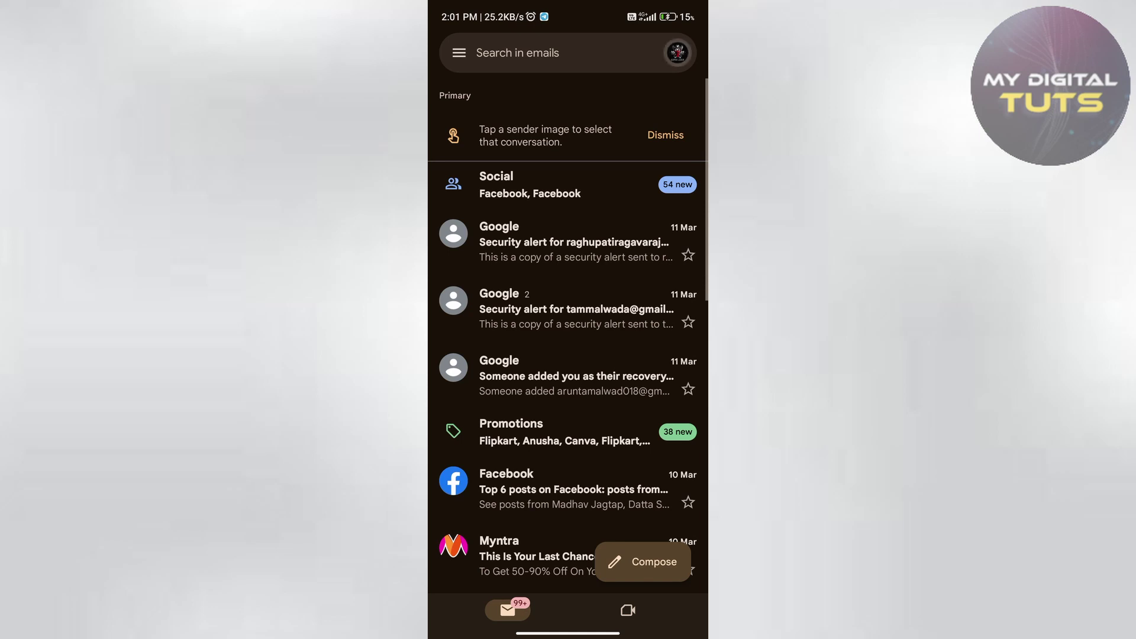
- Open the Google Account's Security tab from the Gmail profile avatar
left_click(680, 52)
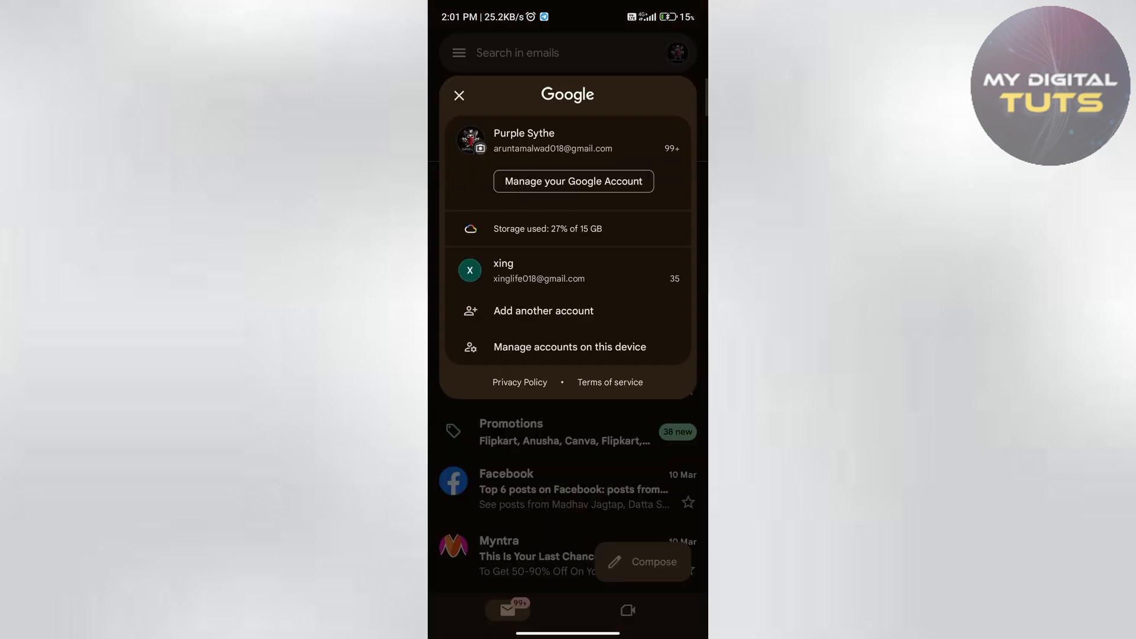
left_click(573, 181)
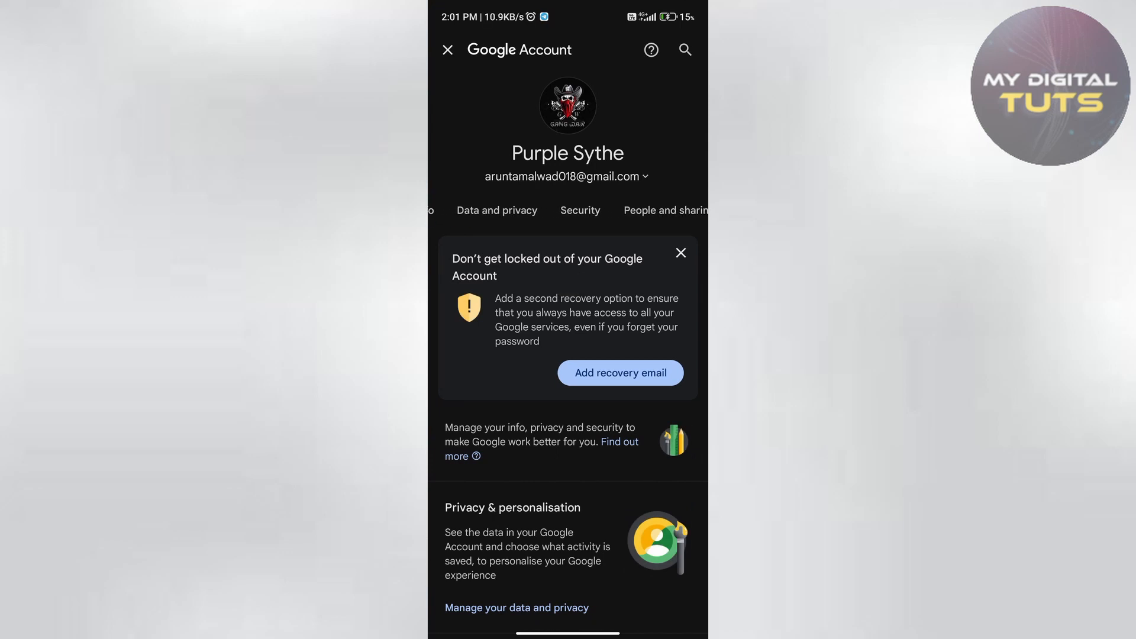
left_click(580, 210)
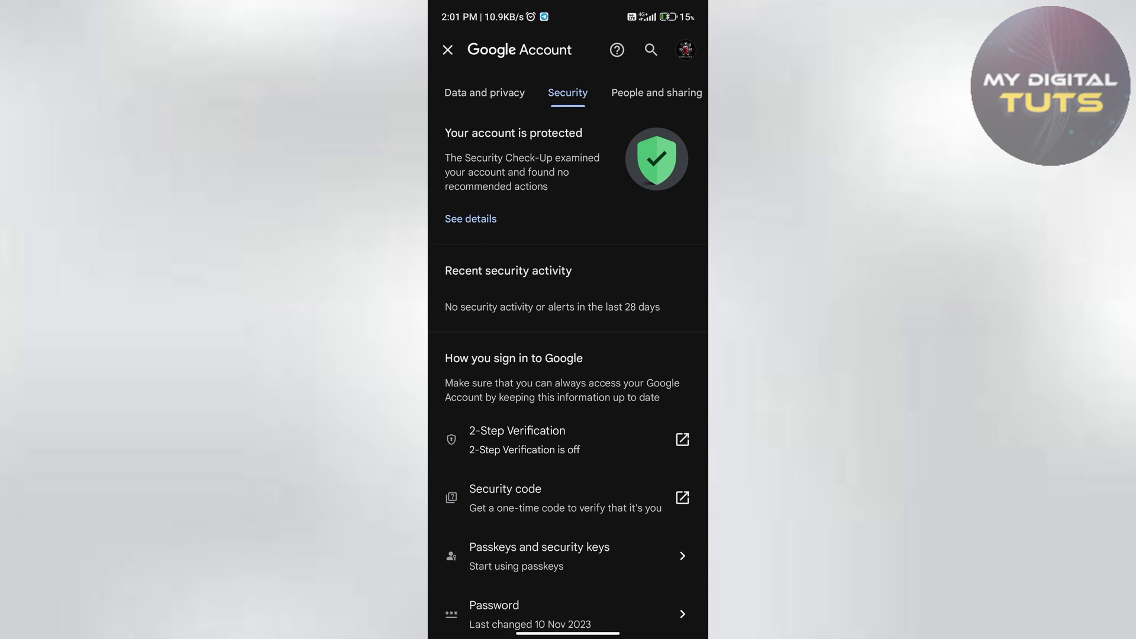
- Open Manage passwords and scroll down to the saved instagram.com entry
scroll("down", 3)
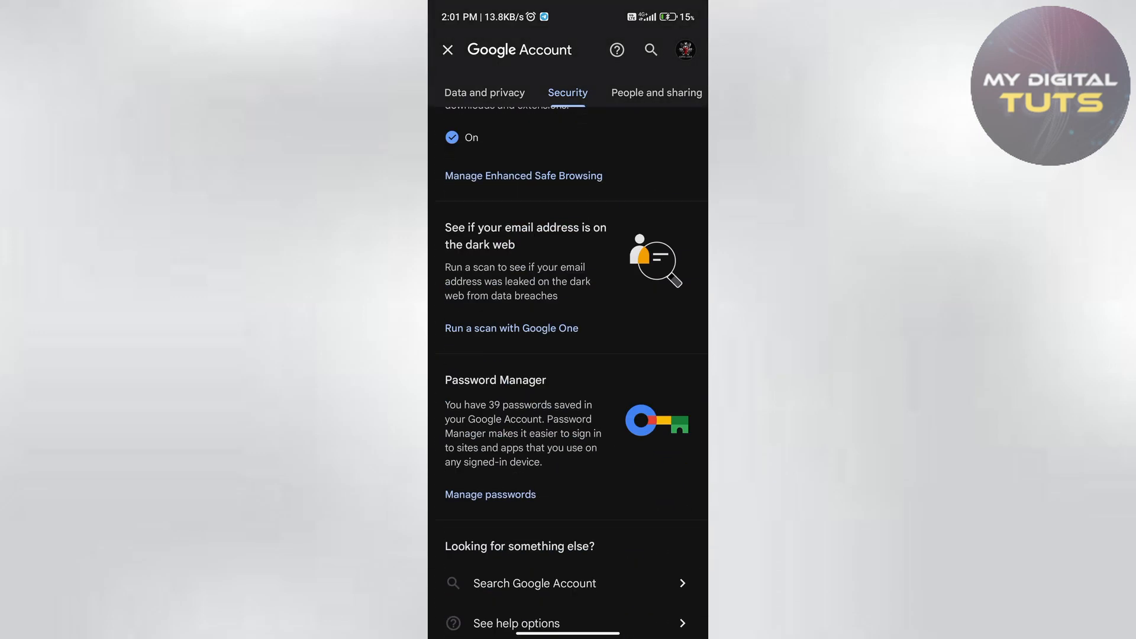
scroll("down", 3)
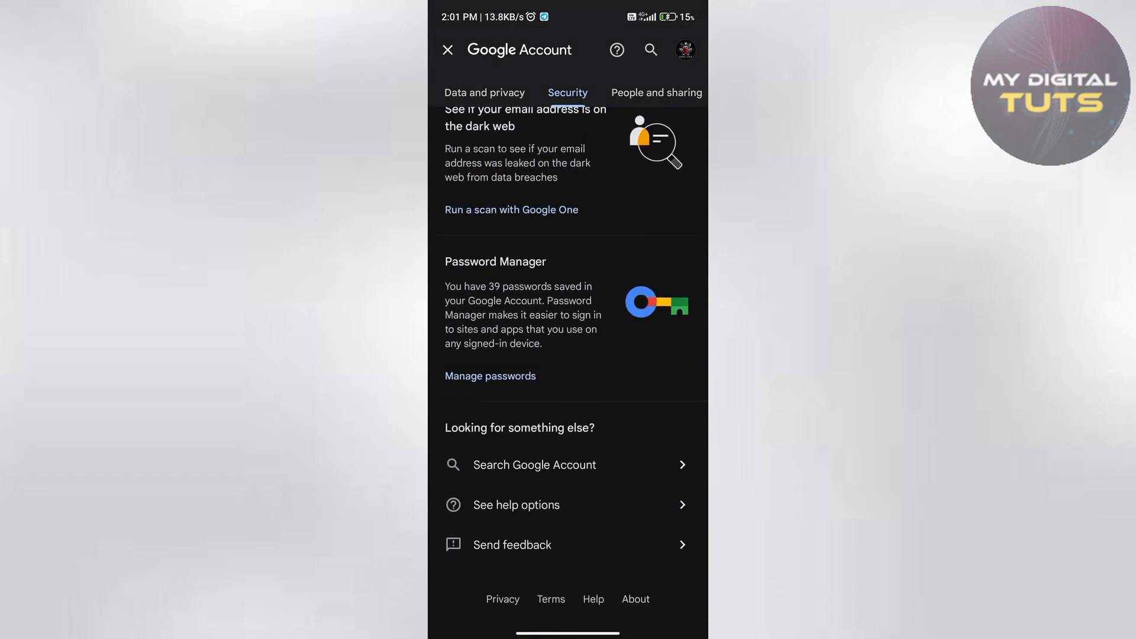
left_click(490, 376)
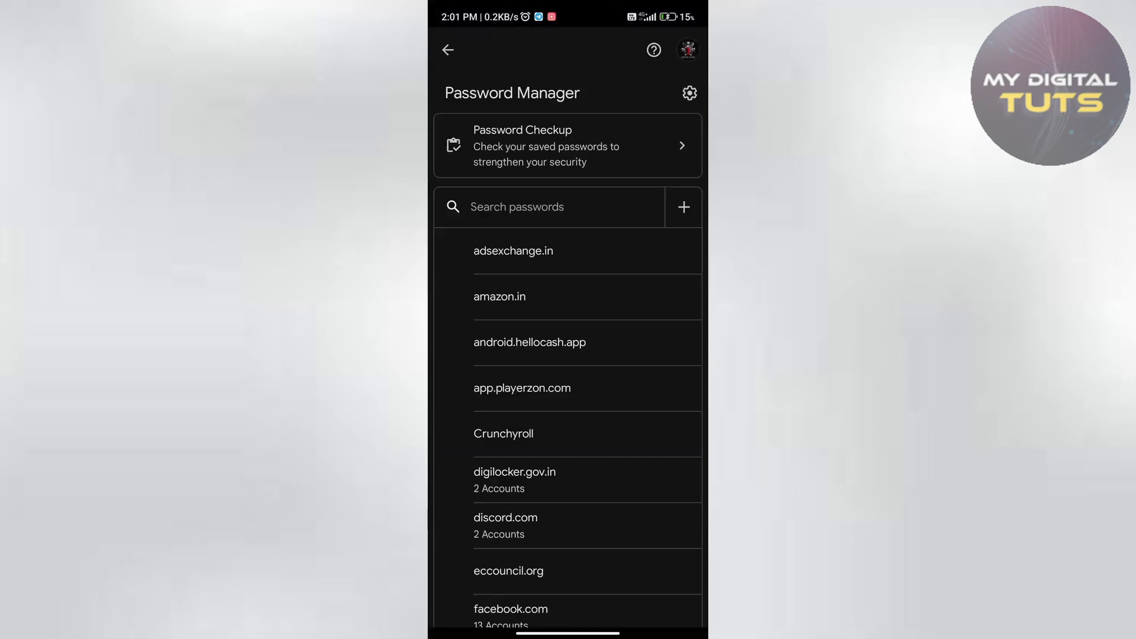
scroll("down", 3)
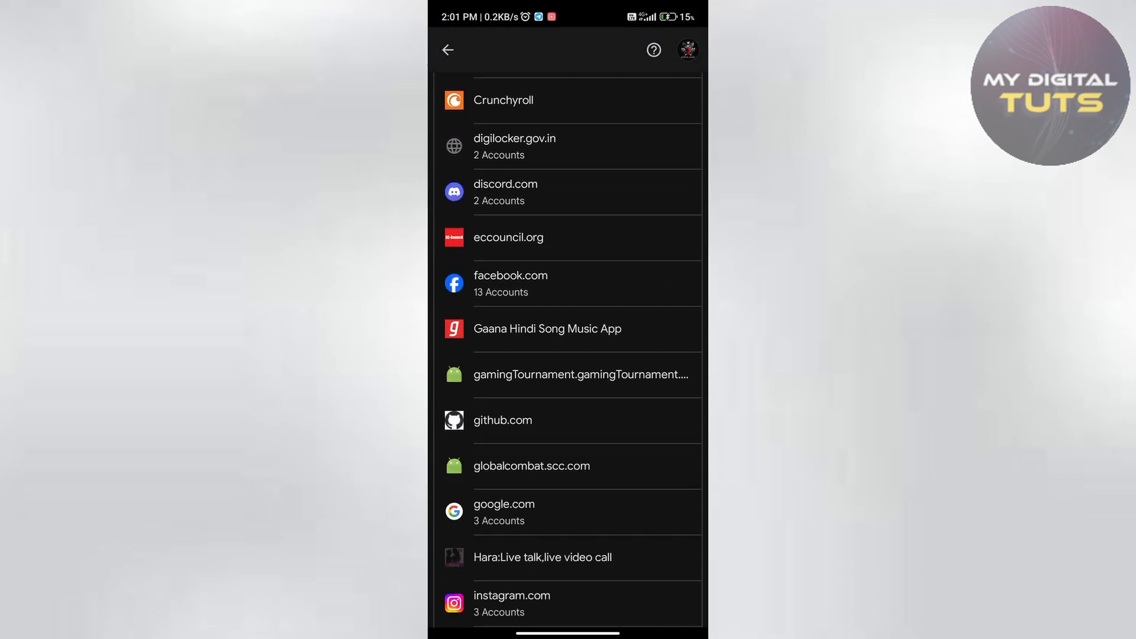
scroll("down", 3)
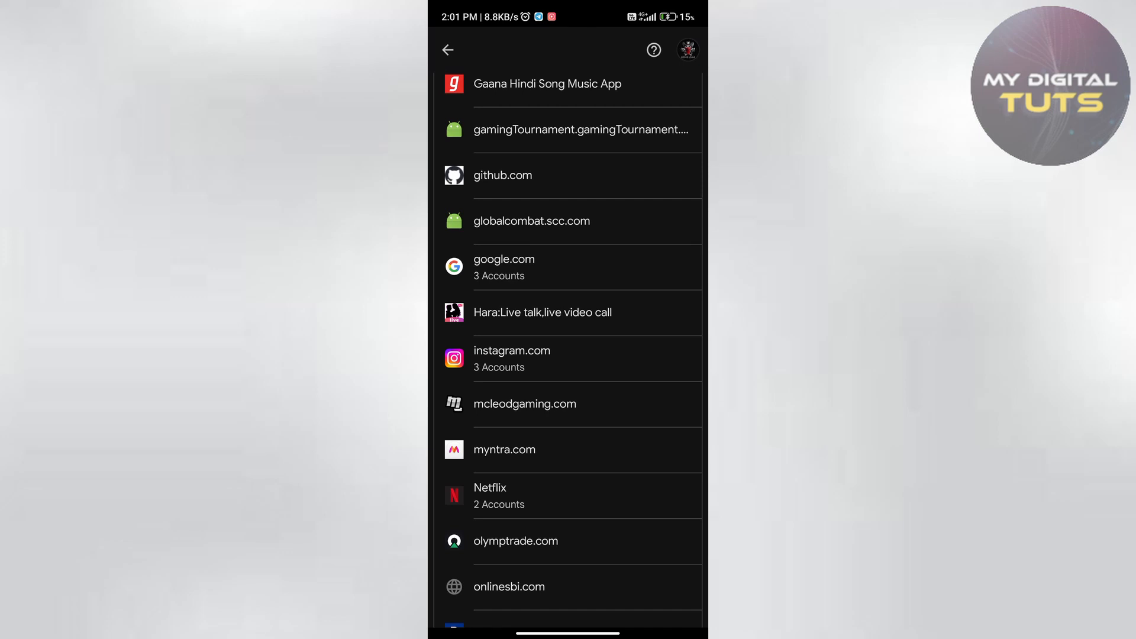